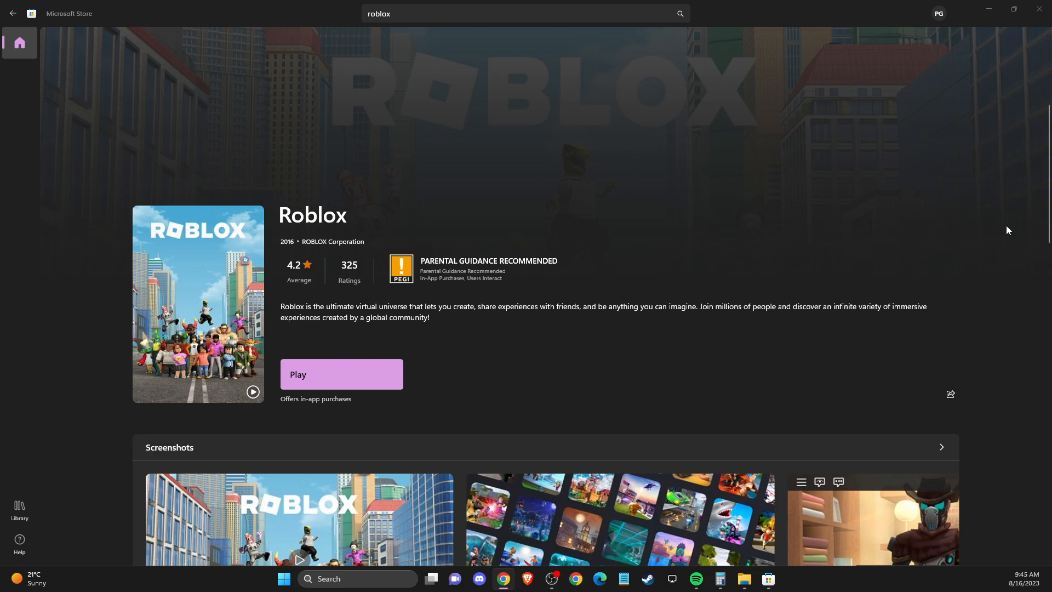
pyautogui.moveTo(1024, 231)
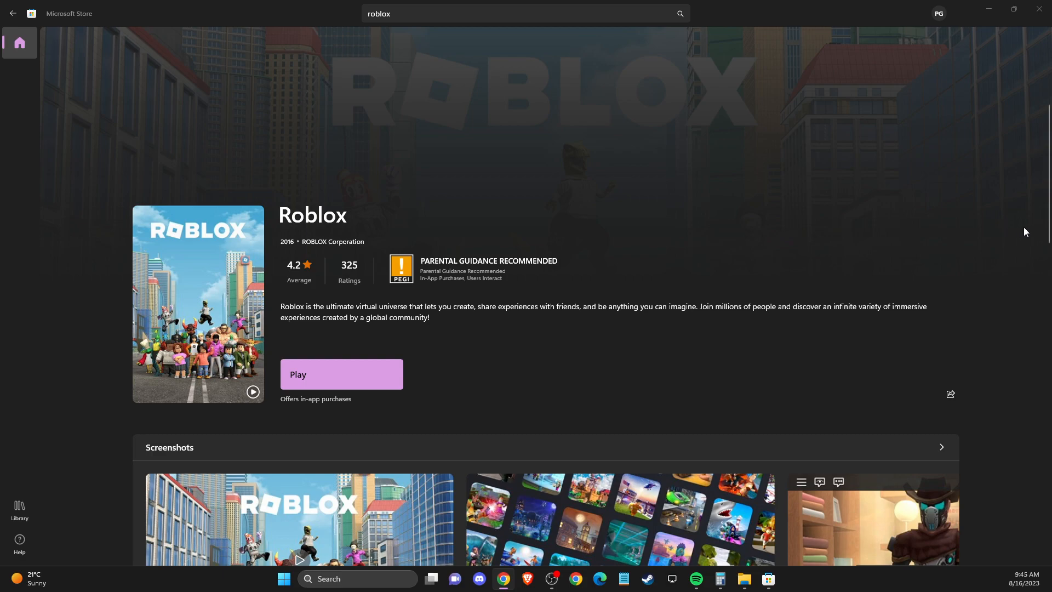
pyautogui.moveTo(515, 99)
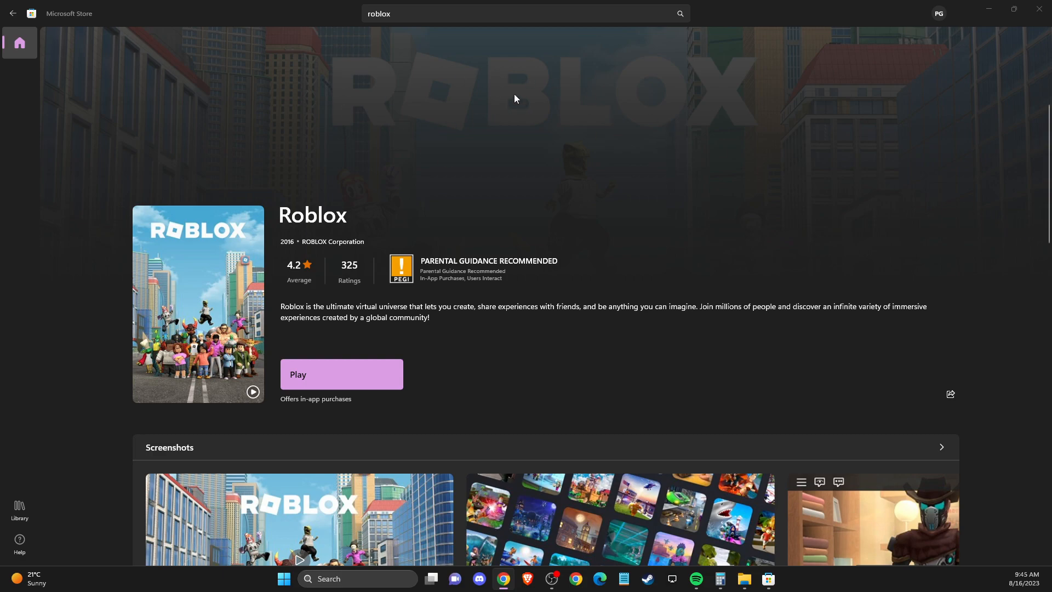
pyautogui.moveTo(384, 341)
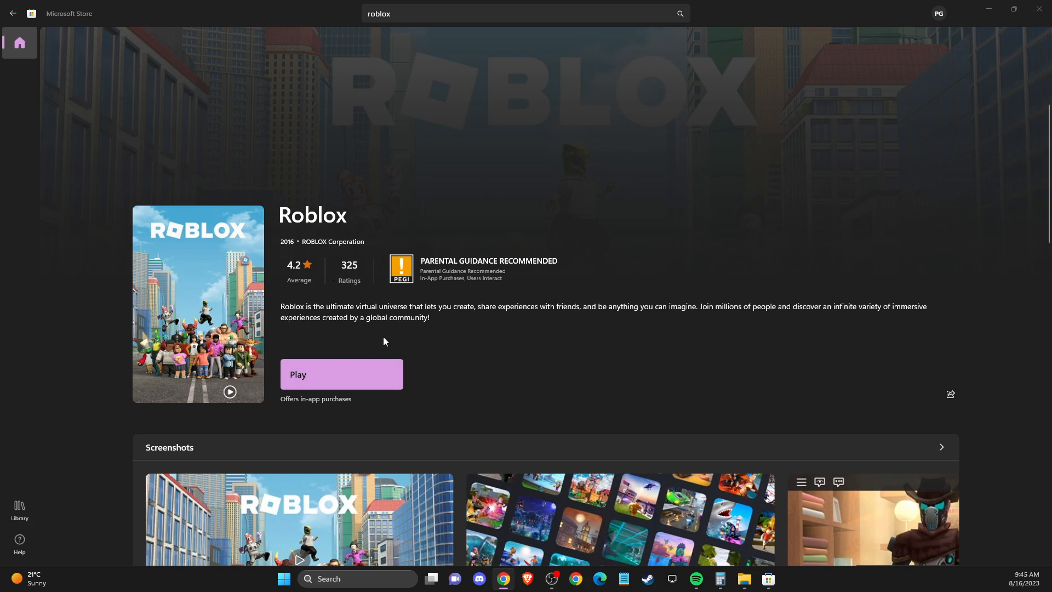
pyautogui.moveTo(736, 189)
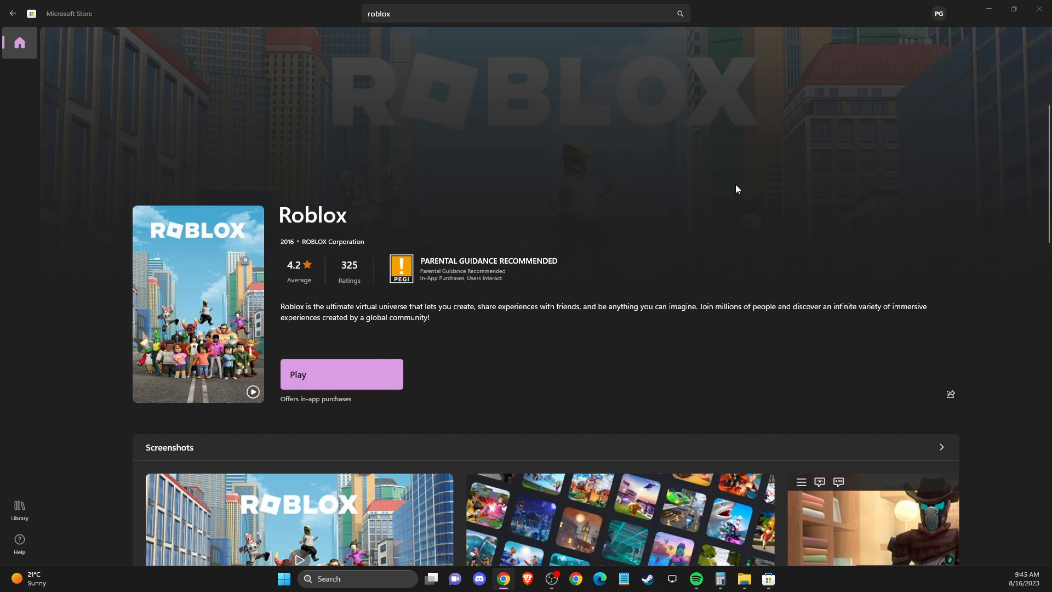
pyautogui.moveTo(942, 19)
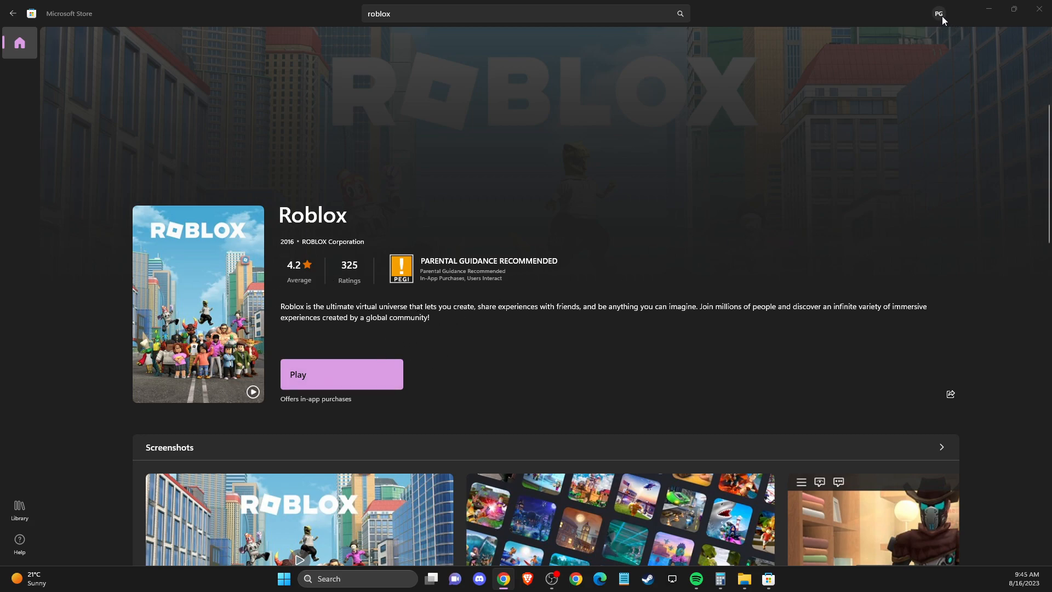
pyautogui.moveTo(939, 13)
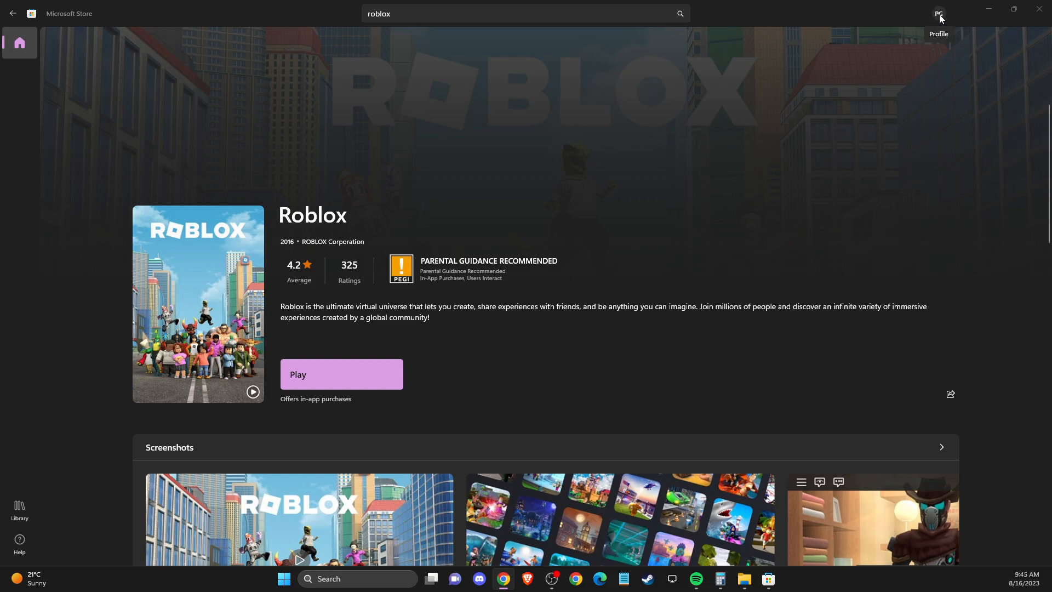
# Step: Search for CMD and run Command Prompt as administrator
pyautogui.click(938, 13)
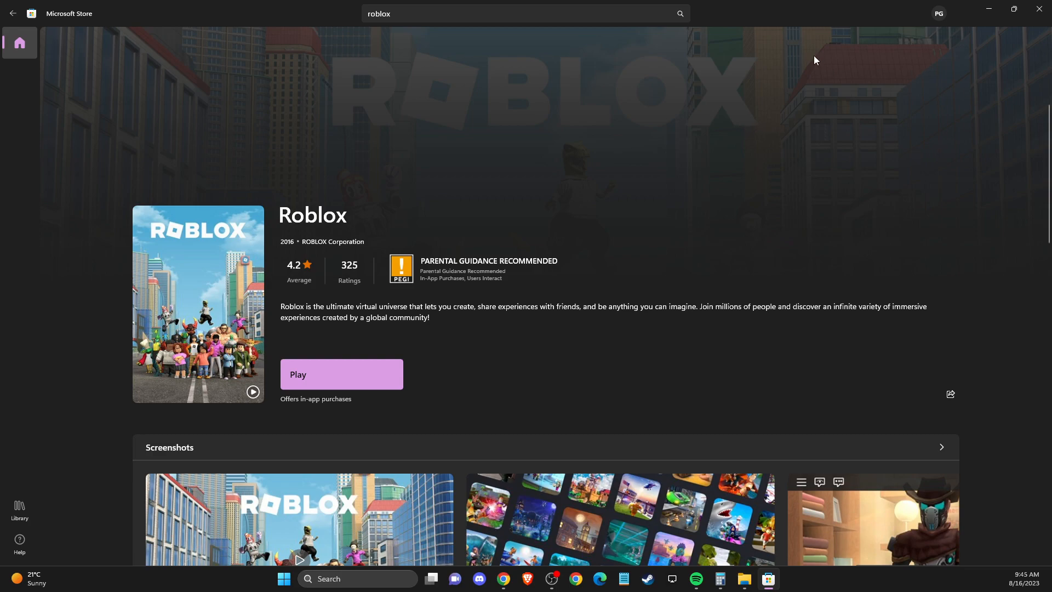
pyautogui.moveTo(365, 333)
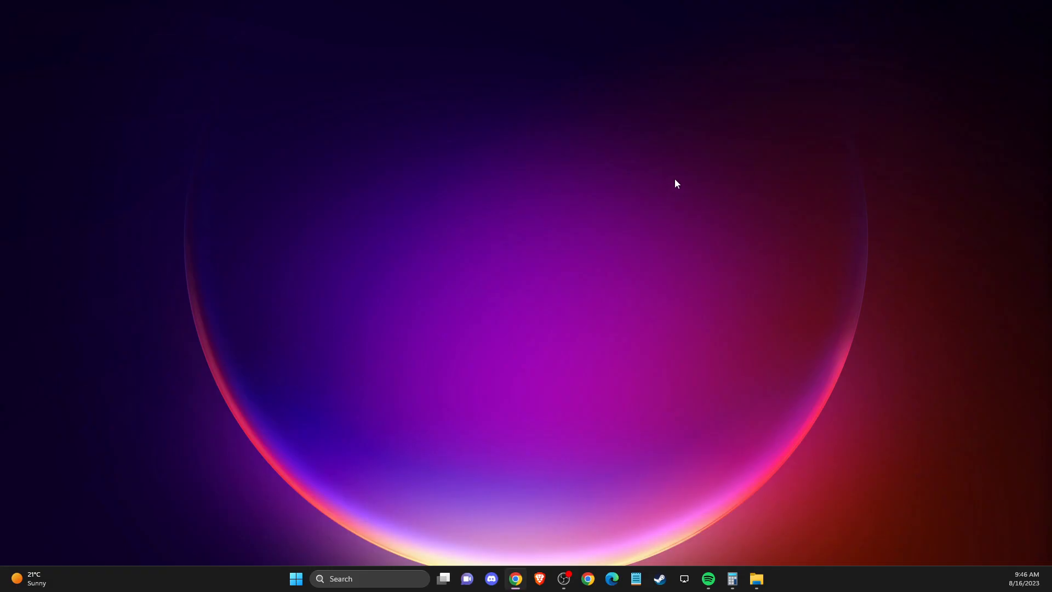
pyautogui.moveTo(384, 532)
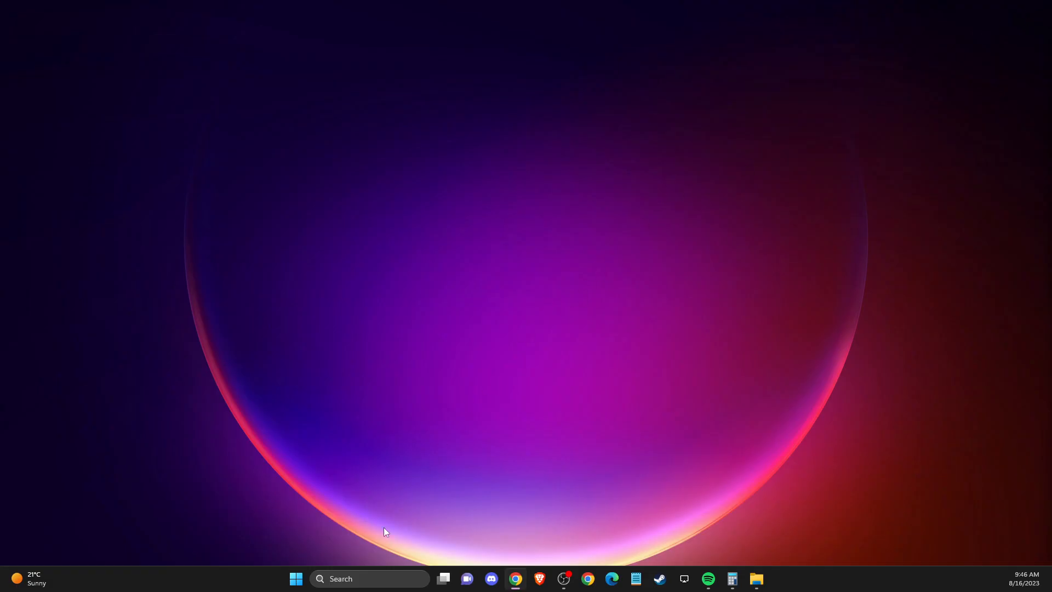
pyautogui.write('CMD')
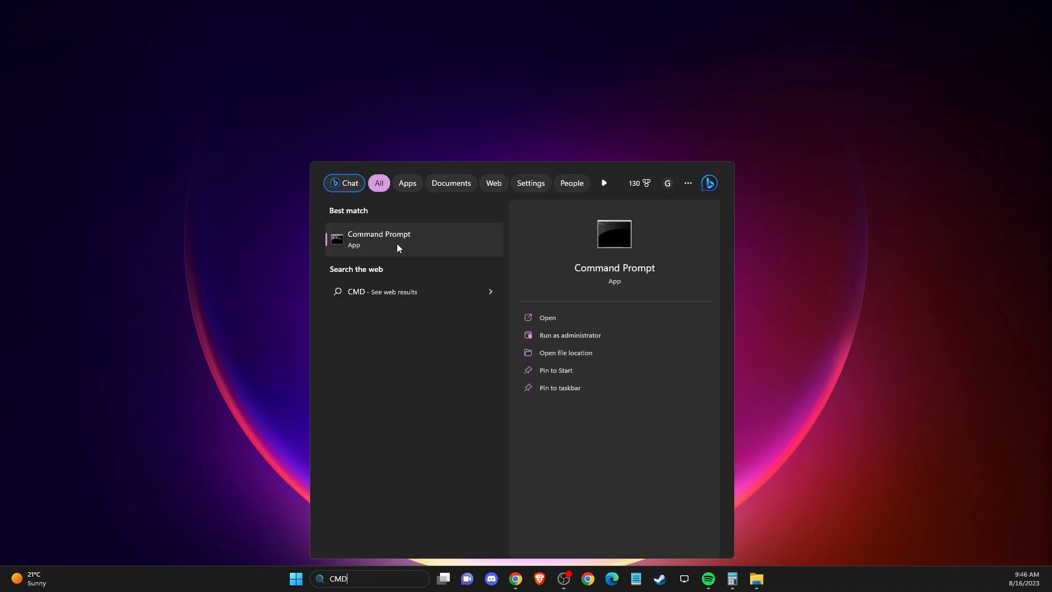
pyautogui.rightClick(378, 239)
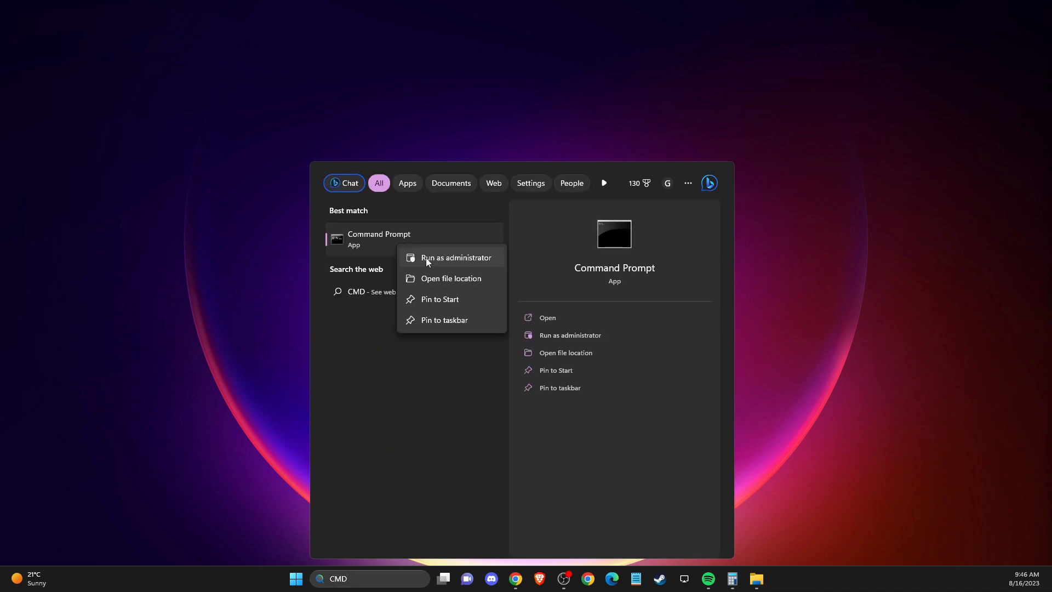
pyautogui.click(454, 257)
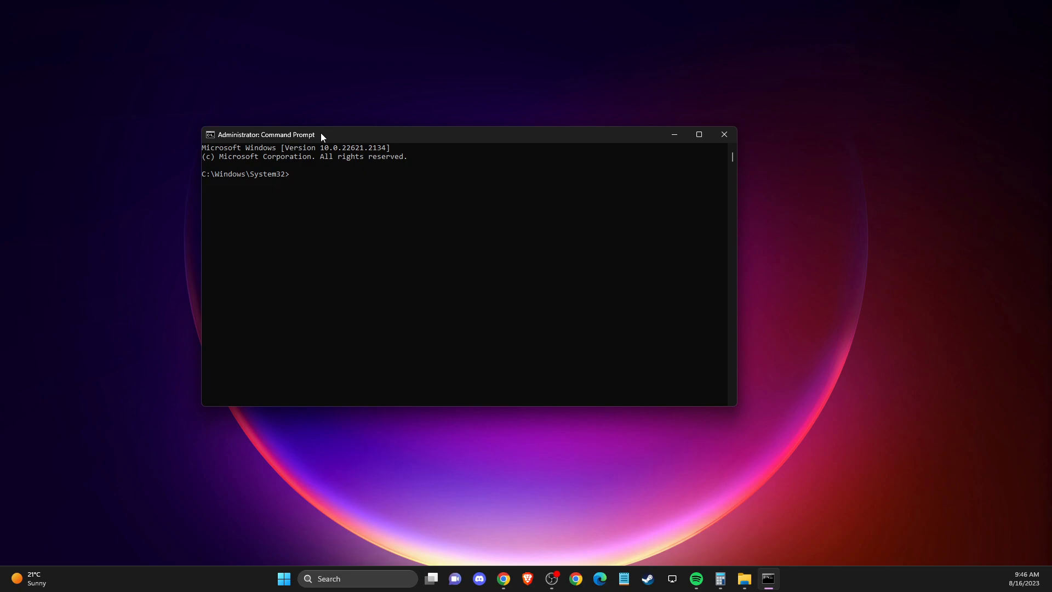
# Step: Run wsreset at the admin prompt to clear the Microsoft Store cache
pyautogui.write('wsreset')
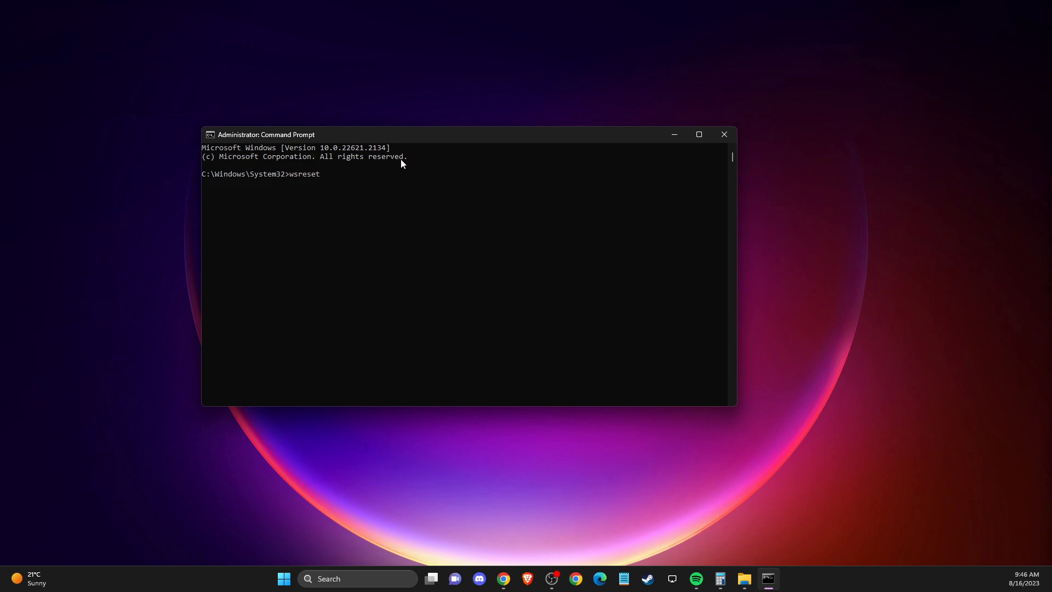
pyautogui.press('enter')
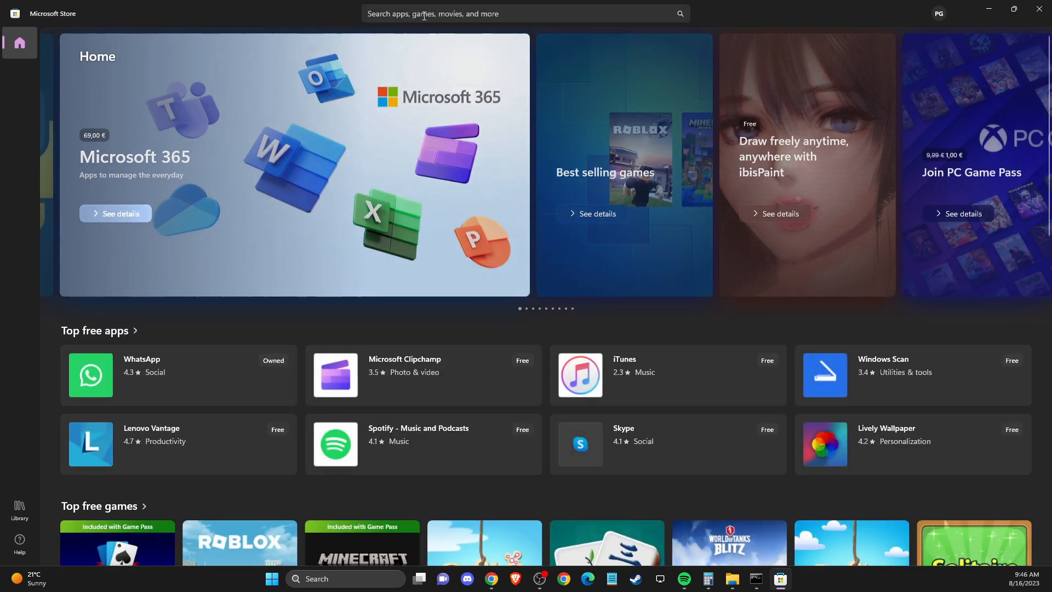
# Step: Search the Store for 'roblox' and open the Roblox product page
pyautogui.write('roblox')
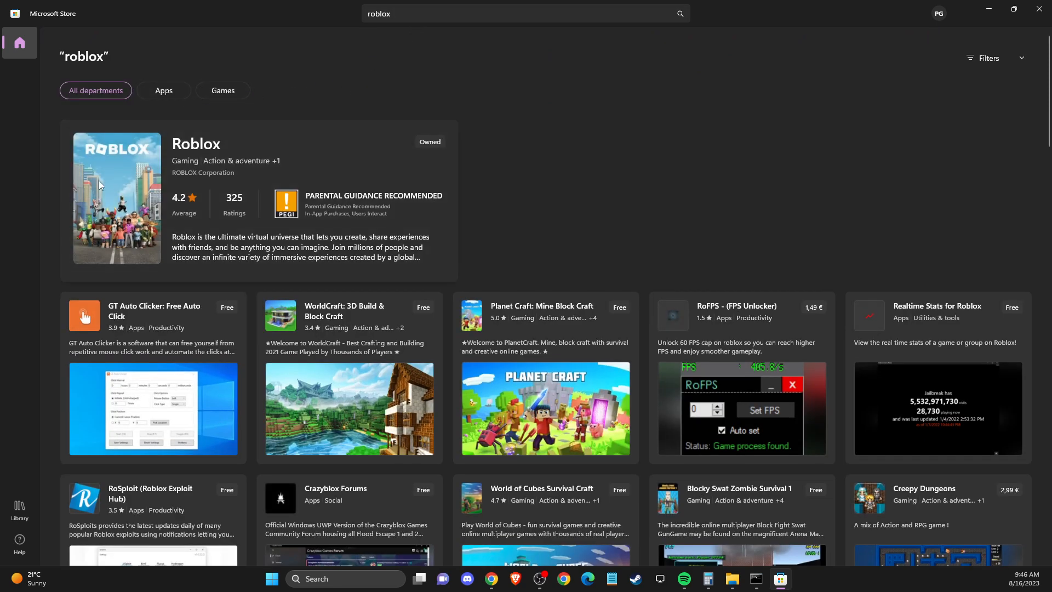
pyautogui.click(195, 198)
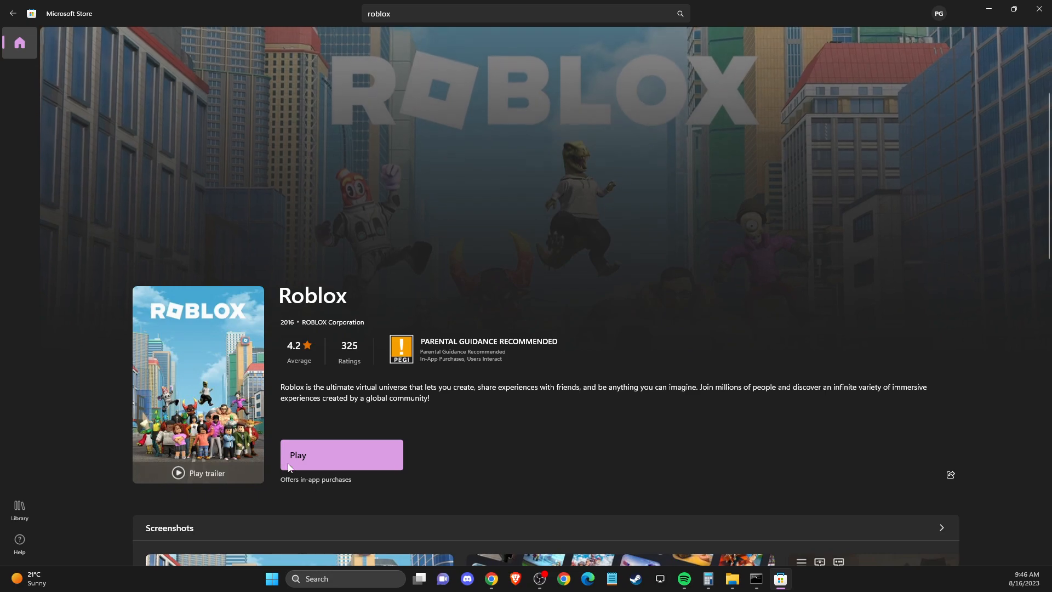
pyautogui.moveTo(363, 451)
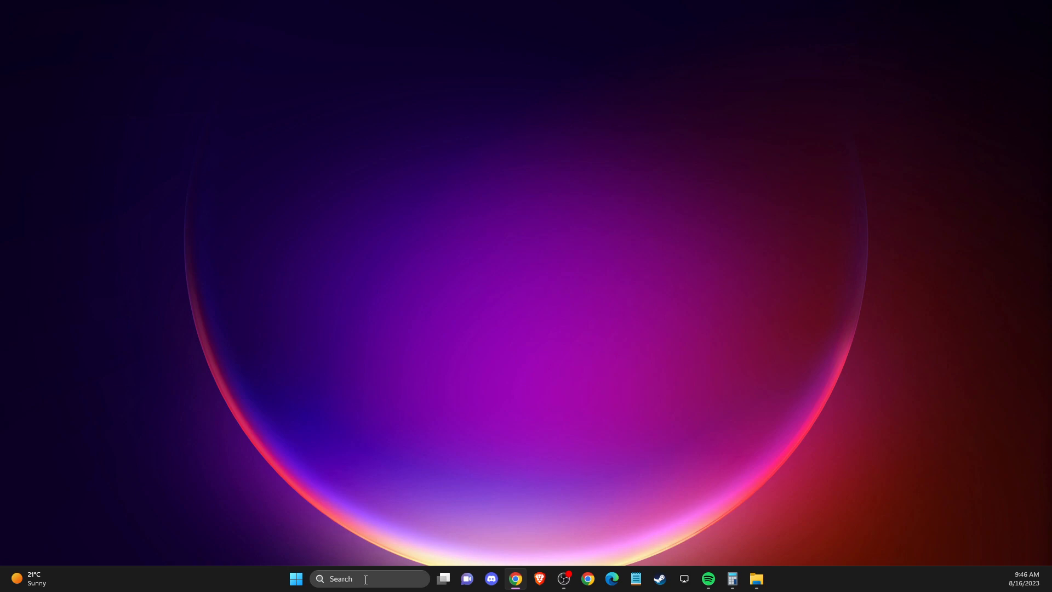
# Step: Open Services and bring up the Windows Update service's properties
pyautogui.write('services')
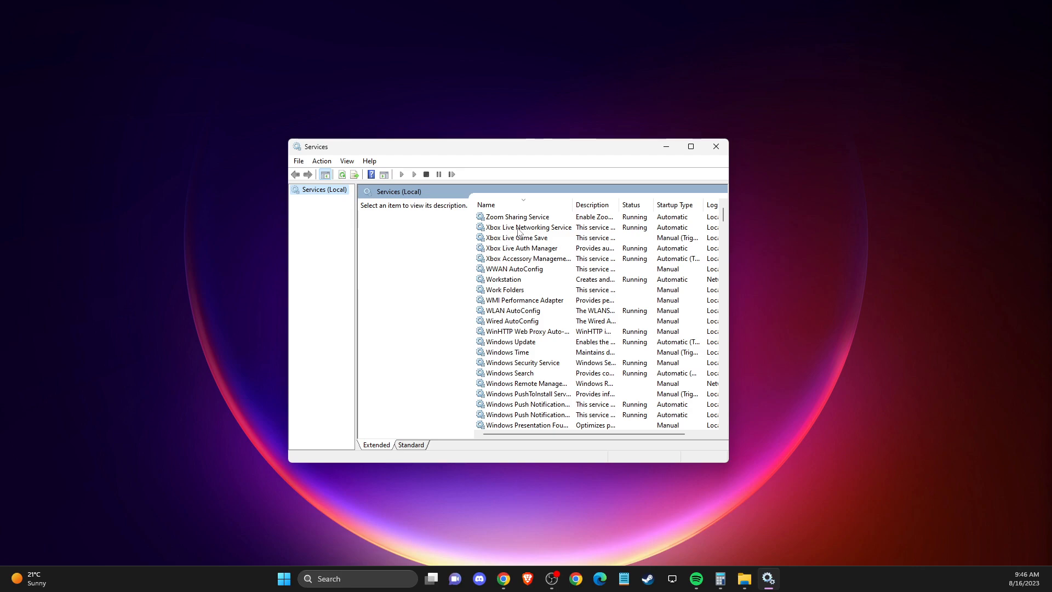
pyautogui.click(527, 227)
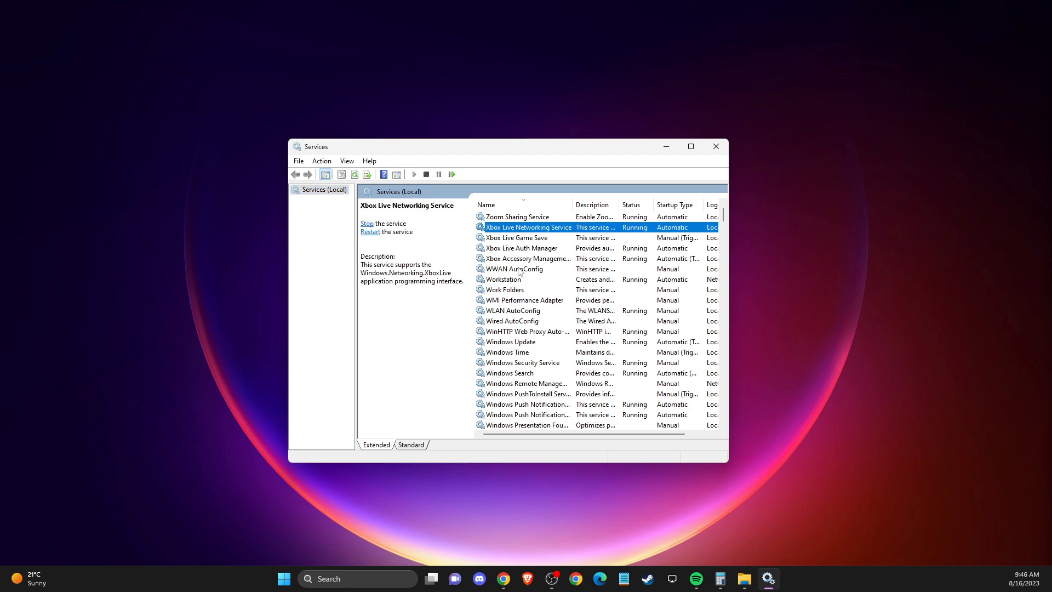
pyautogui.click(514, 268)
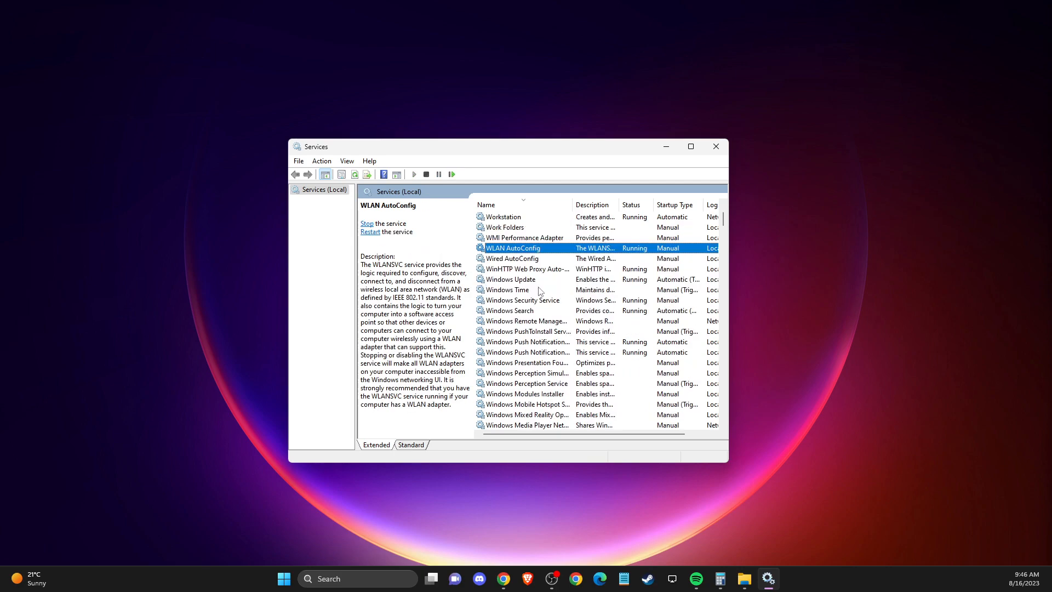
pyautogui.scroll(-3)
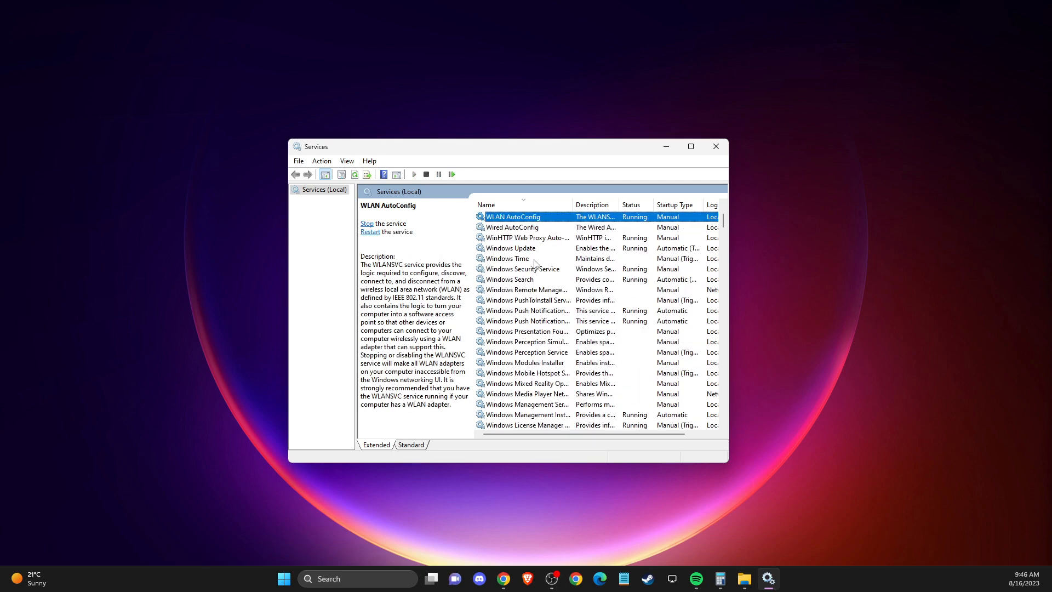
pyautogui.click(510, 248)
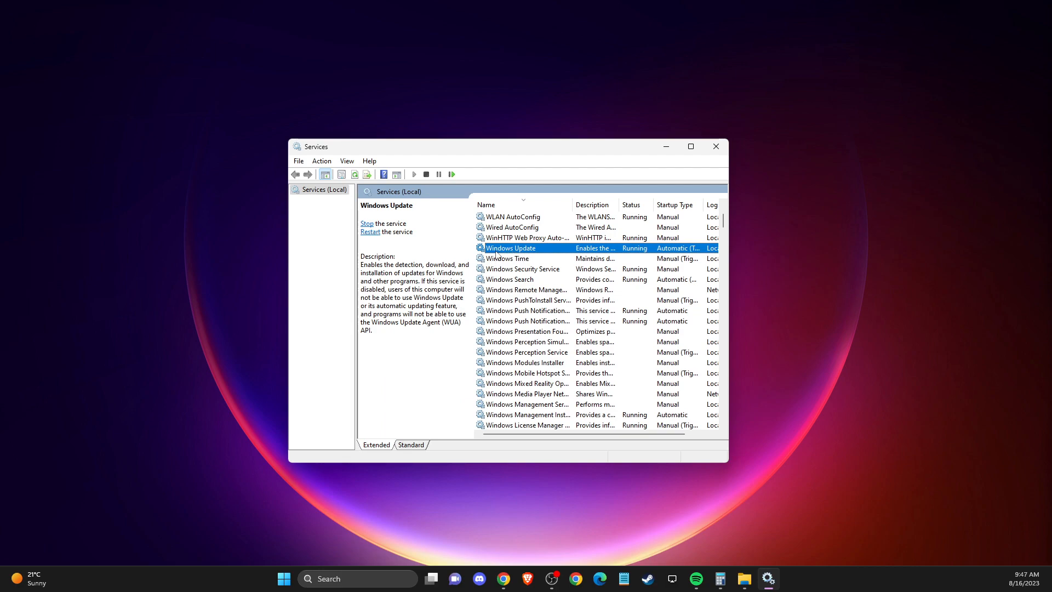
pyautogui.doubleClick(510, 248)
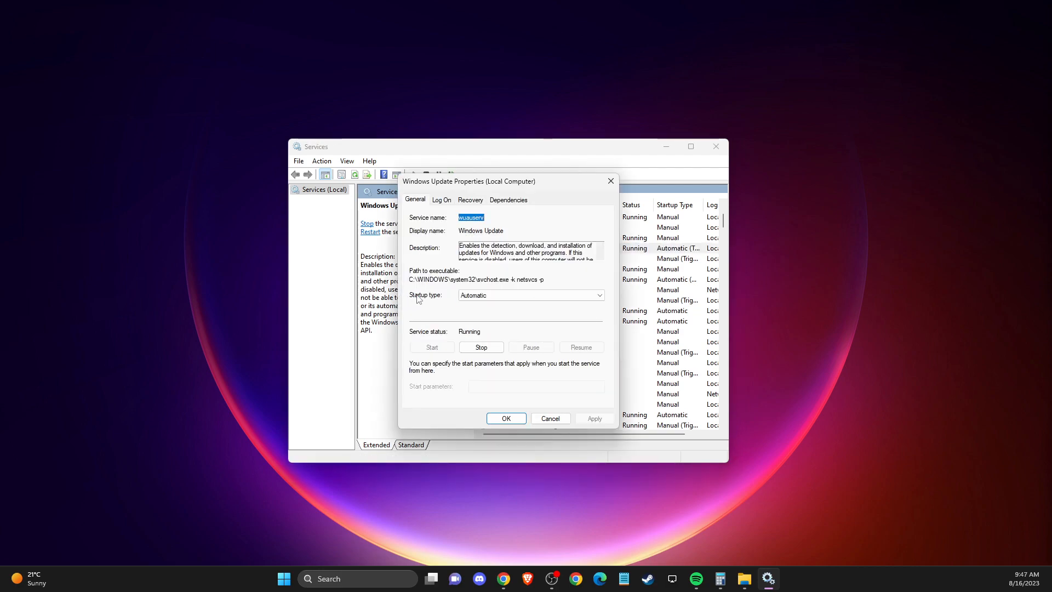
pyautogui.moveTo(477, 314)
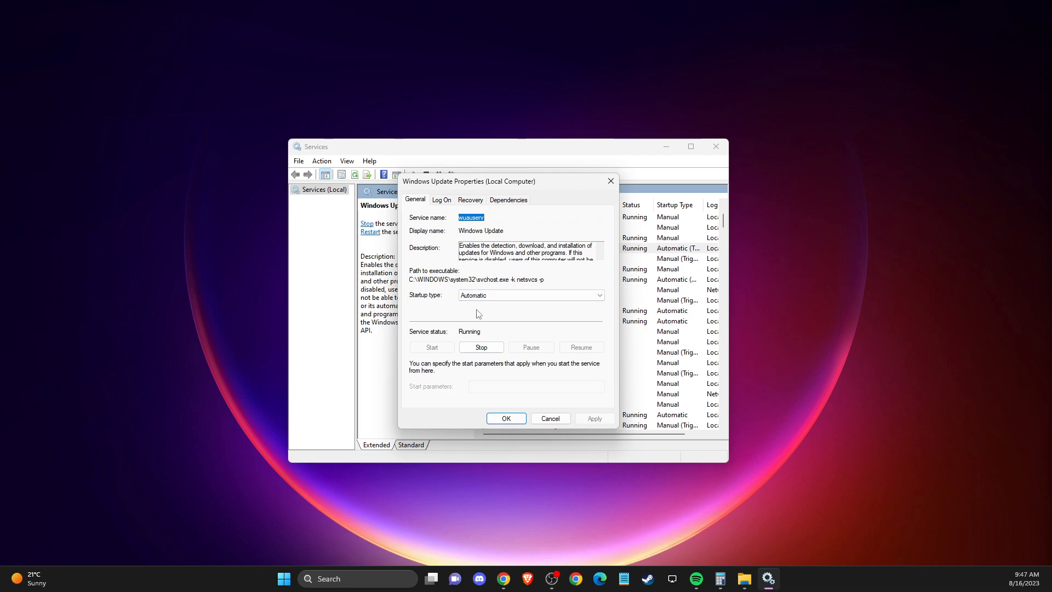
pyautogui.moveTo(468, 339)
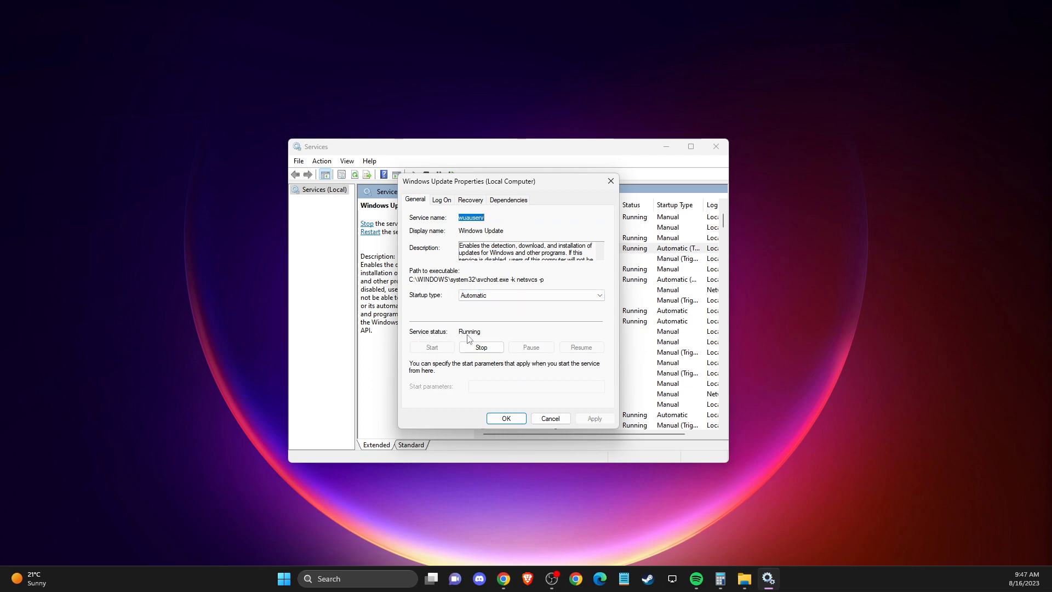
pyautogui.moveTo(434, 355)
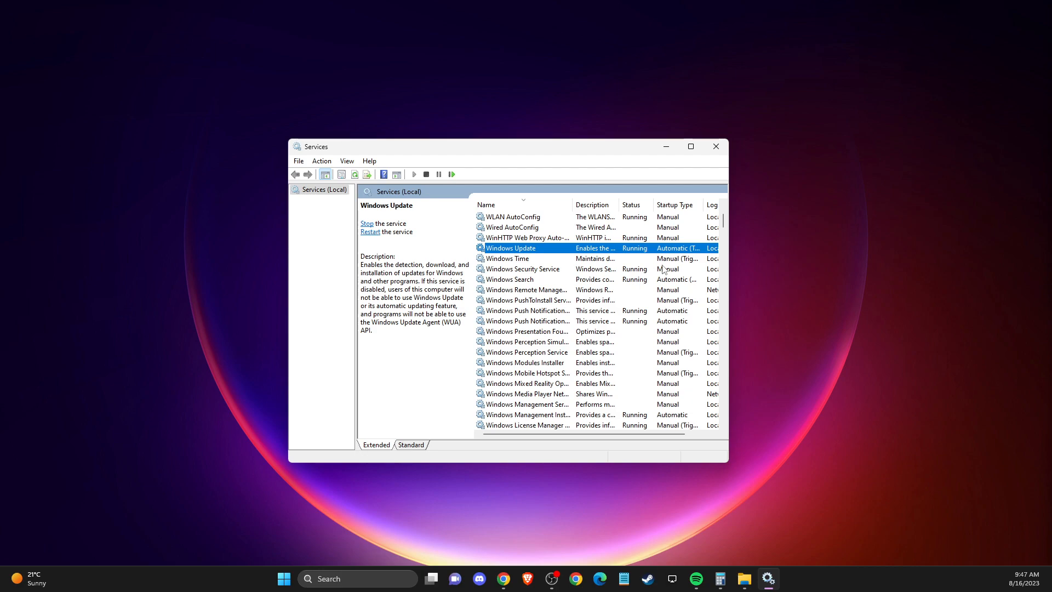
pyautogui.moveTo(658, 269)
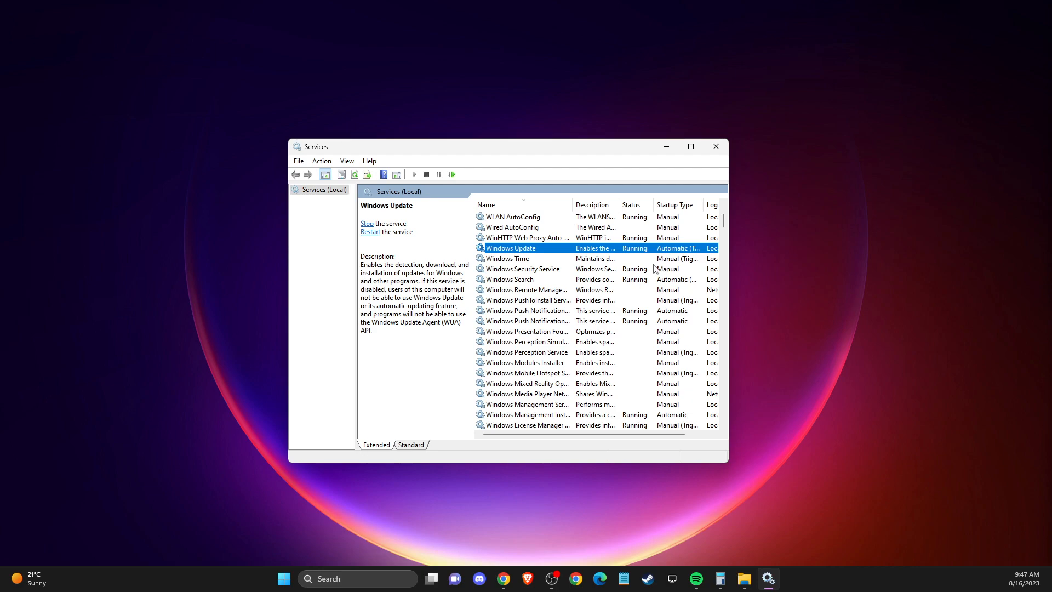